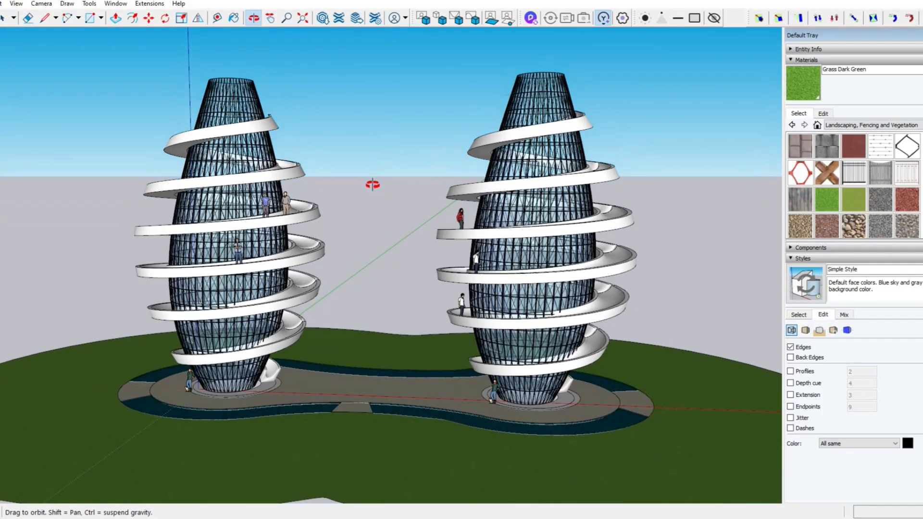
- Export the twin-tower view as a 2D JPEG named 'PARA MODEL for ai' to the Desktop
{"action": "left_click", "coordinate": [3, 4]}
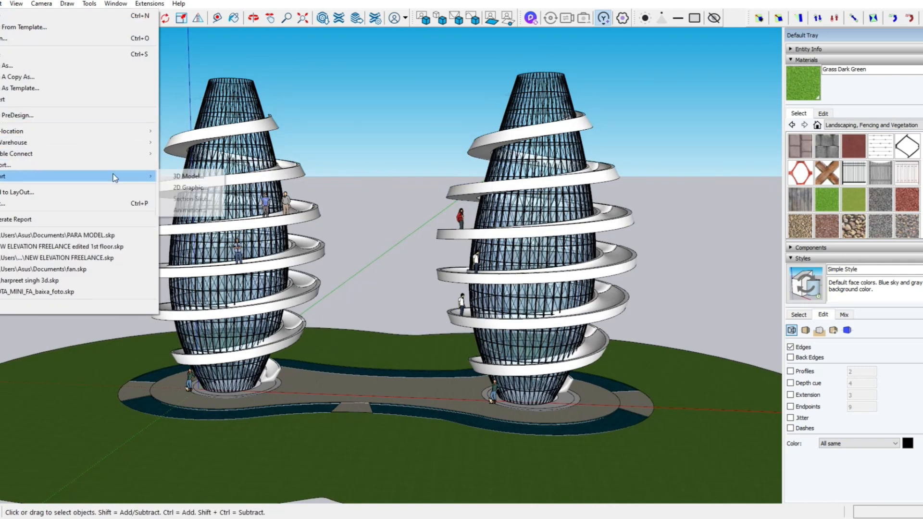
{"action": "left_click", "coordinate": [187, 186]}
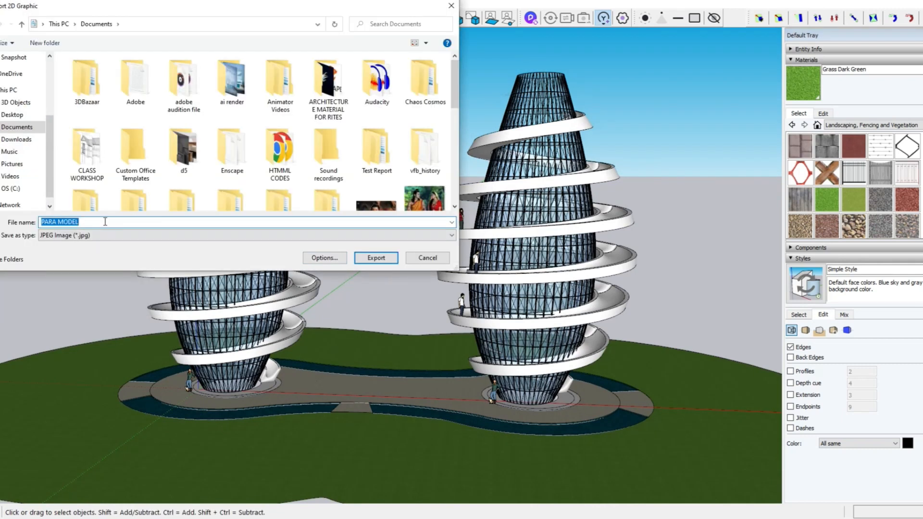
{"action": "type", "text": "for ai"}
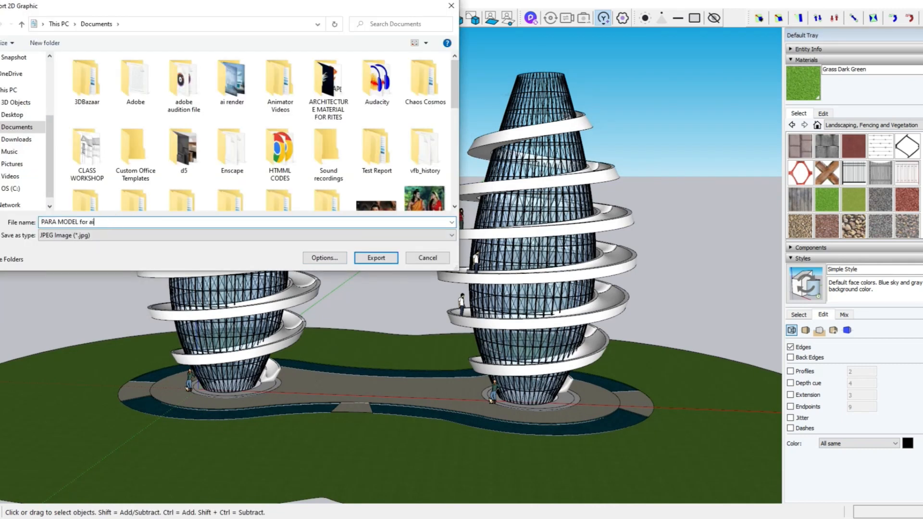
{"action": "left_click", "coordinate": [11, 115]}
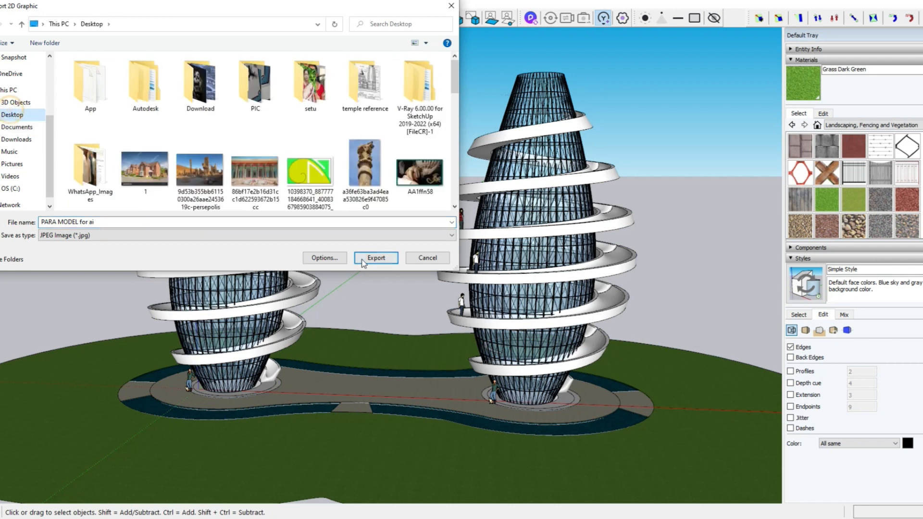
{"action": "left_click", "coordinate": [374, 258]}
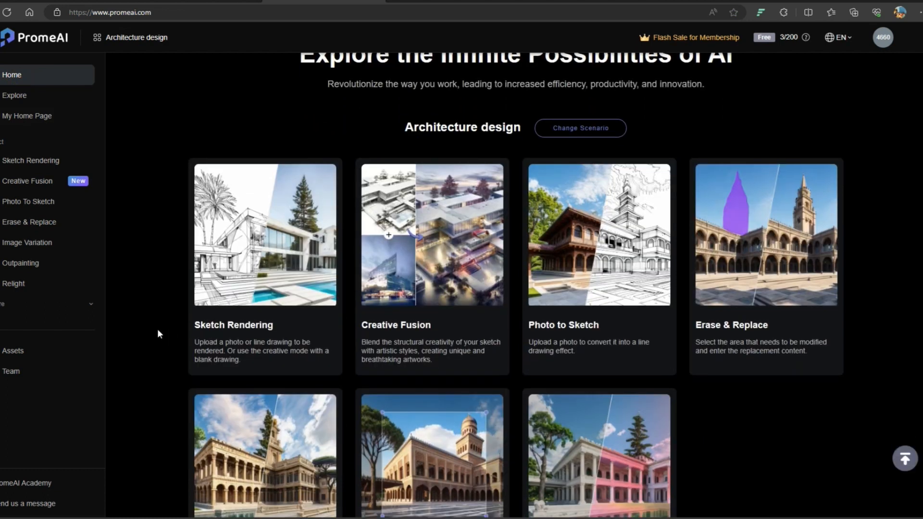
- Scroll the Architecture design cards to reach the Sketch Rendering tool
{"action": "scroll", "scroll_direction": "down", "scroll_amount": 3}
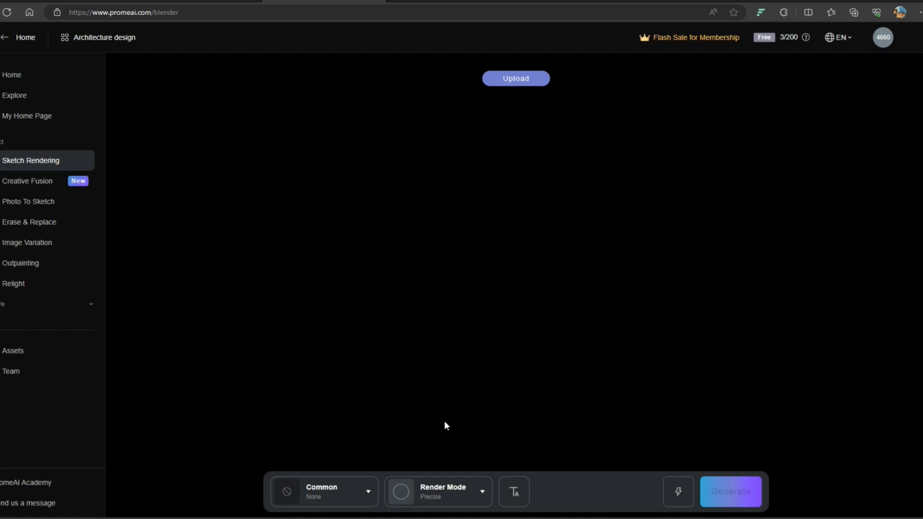
- Upload the exported tower screenshot and compare Concept and Precise modes, keeping Precise
{"action": "left_click", "coordinate": [438, 491]}
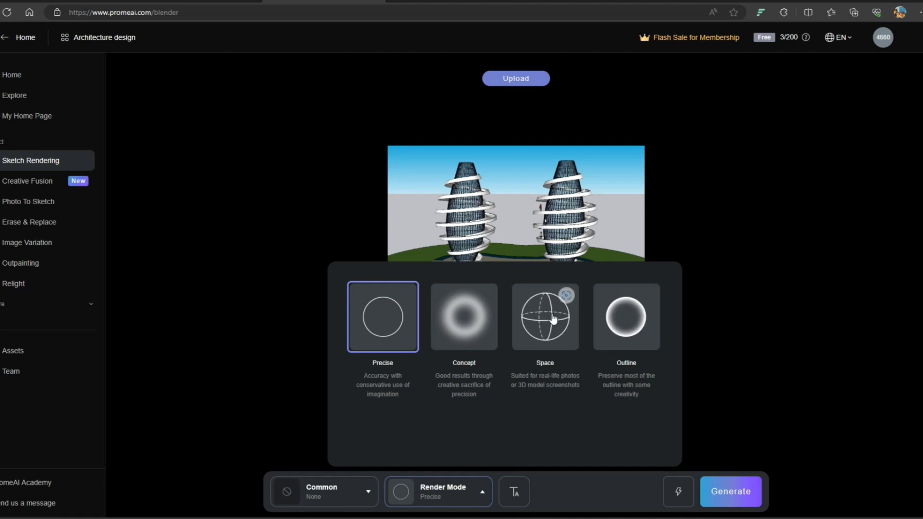
{"action": "mouse_move", "coordinate": [549, 318]}
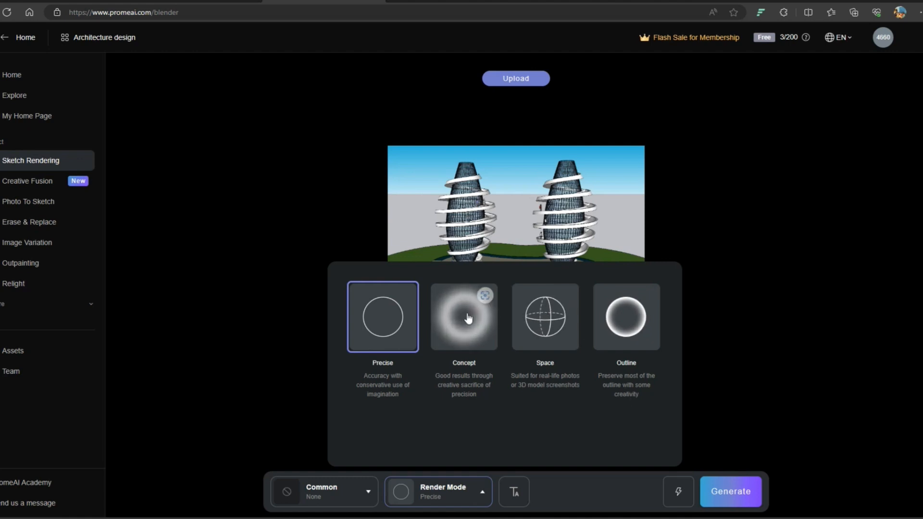
{"action": "left_click", "coordinate": [464, 317]}
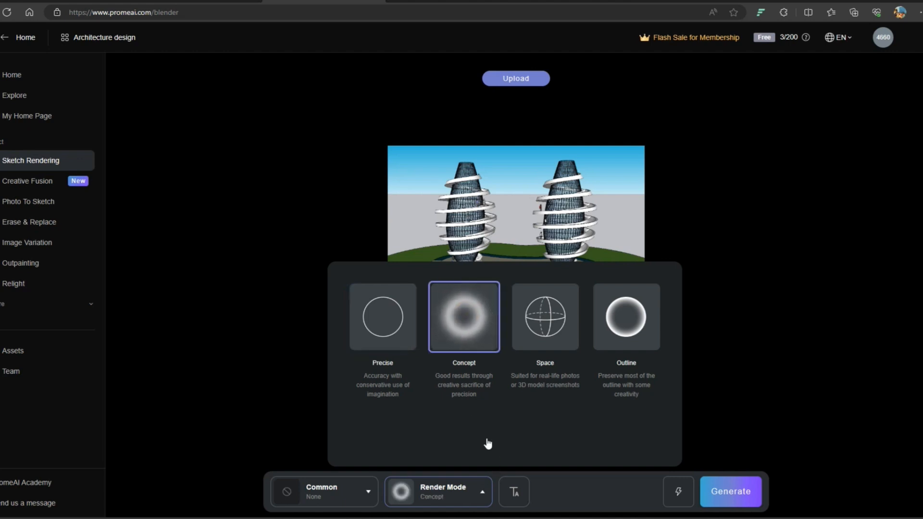
{"action": "left_click", "coordinate": [382, 317]}
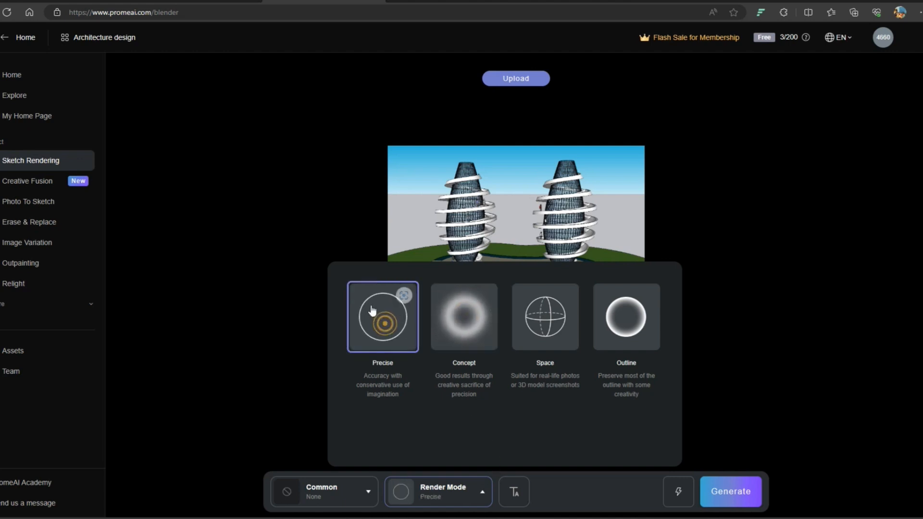
{"action": "left_click", "coordinate": [464, 316]}
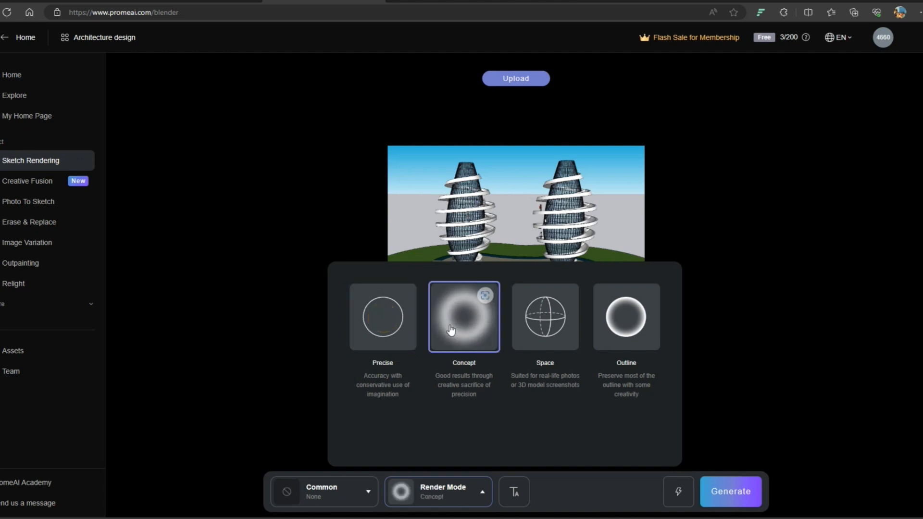
{"action": "left_click", "coordinate": [324, 491]}
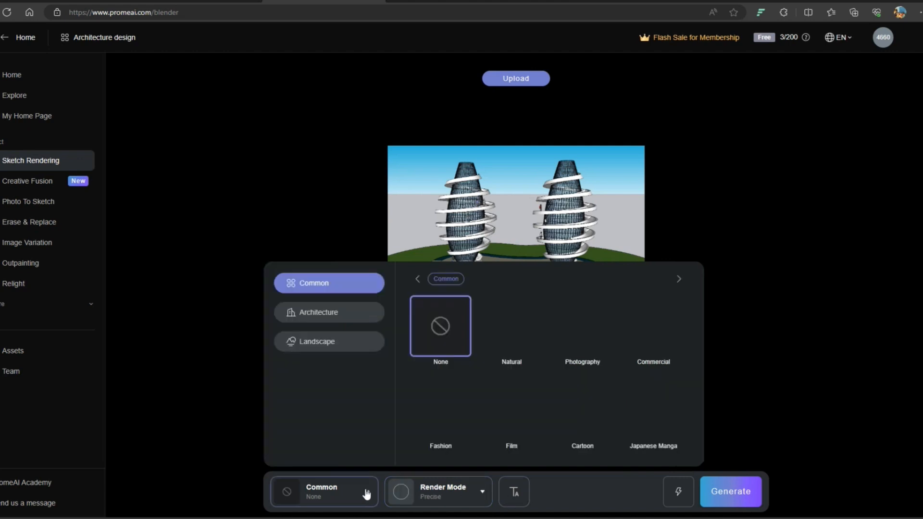
- Choose Architecture > Futurism > Italian Deconstructivist as the rendering style
{"action": "left_click", "coordinate": [318, 312]}
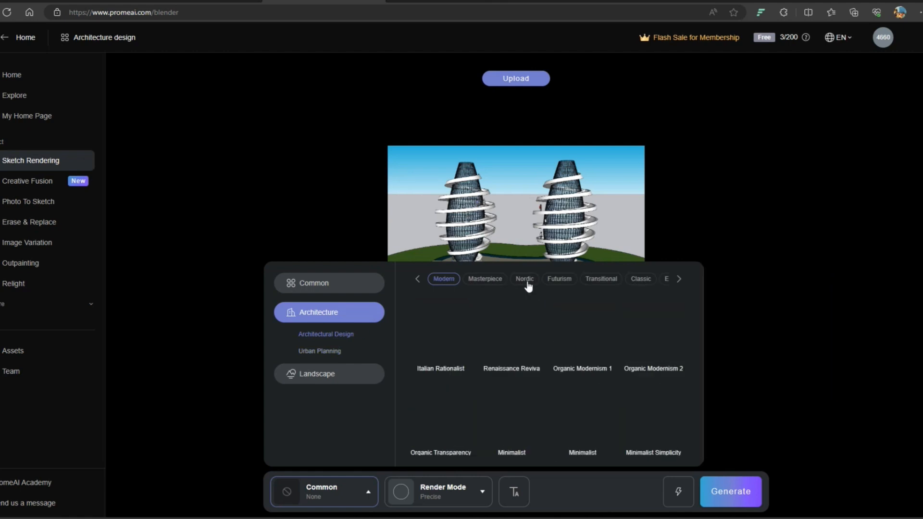
{"action": "left_click", "coordinate": [558, 278]}
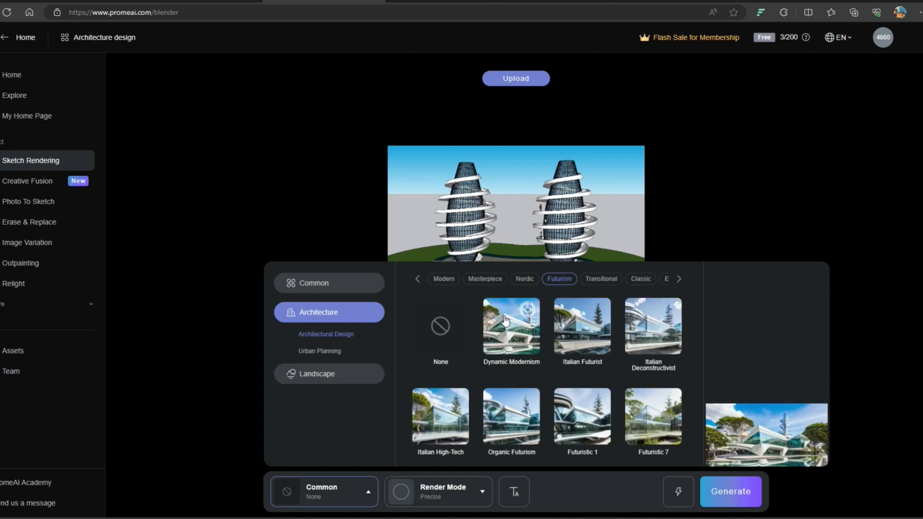
{"action": "mouse_move", "coordinate": [652, 325]}
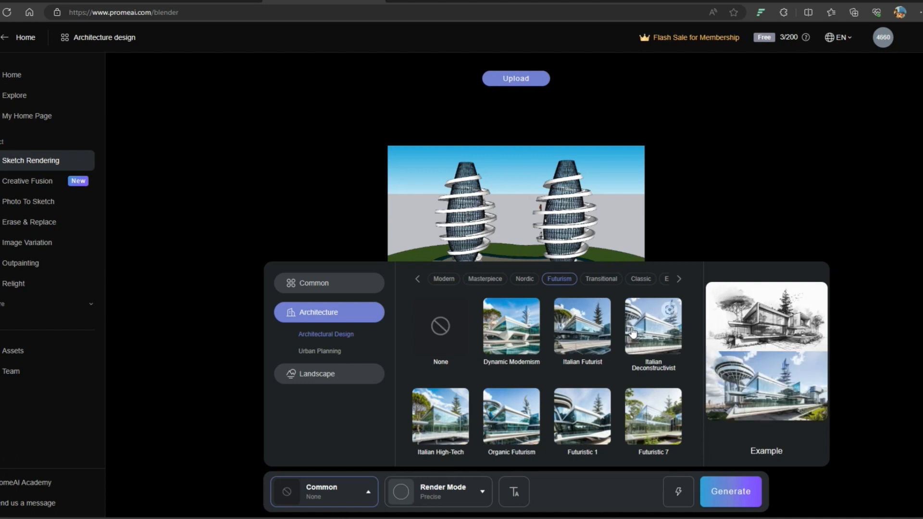
{"action": "left_click", "coordinate": [652, 324]}
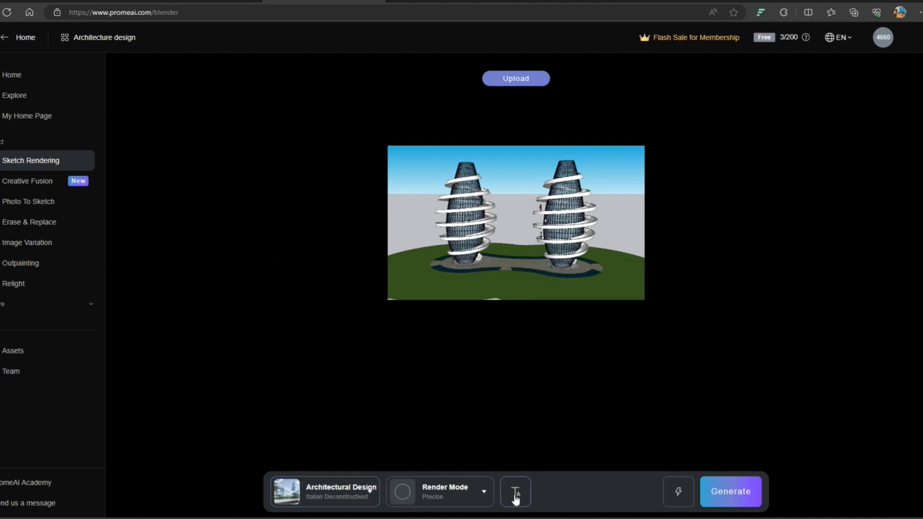
- Set the positive prompt to 'lush green mountain surrounding'
{"action": "left_click", "coordinate": [515, 492]}
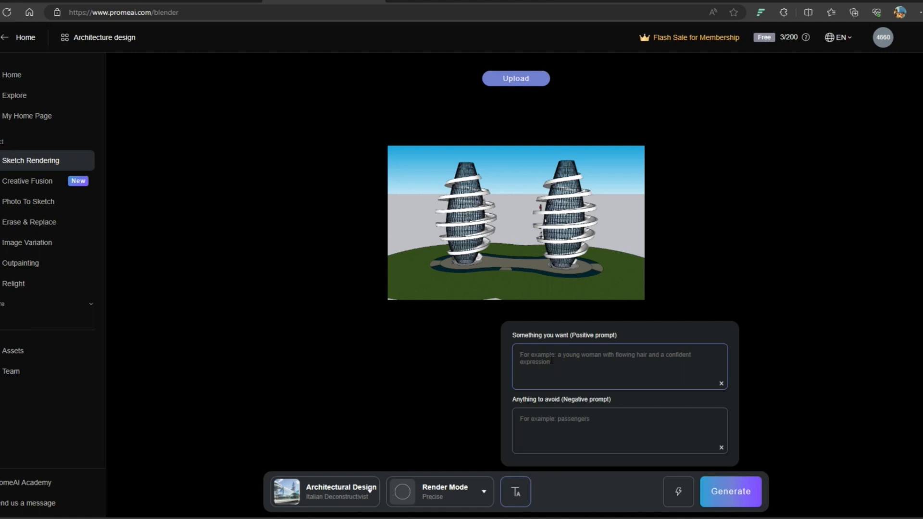
{"action": "type", "text": "lush"}
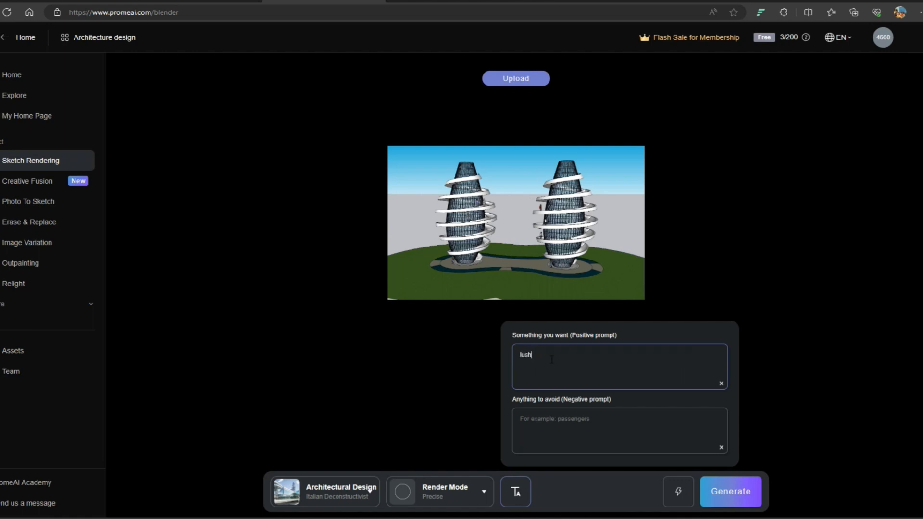
{"action": "type", "text": "green mountain surrounding"}
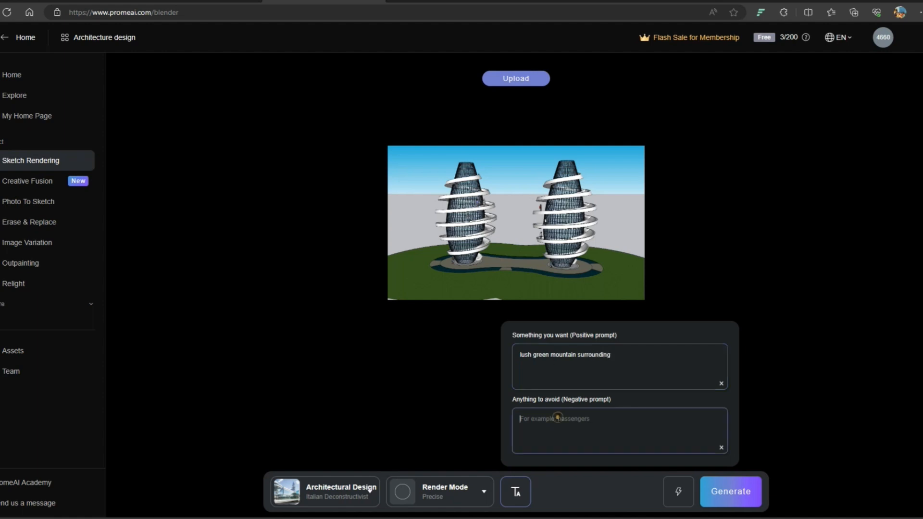
{"action": "left_click", "coordinate": [731, 492]}
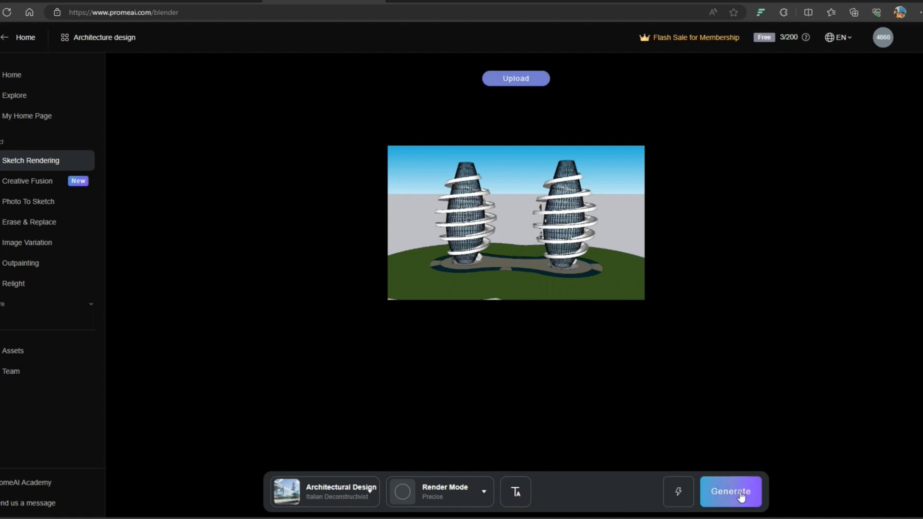
- Generate the tower renders and view one side by side with the original sketch
{"action": "left_click", "coordinate": [730, 491]}
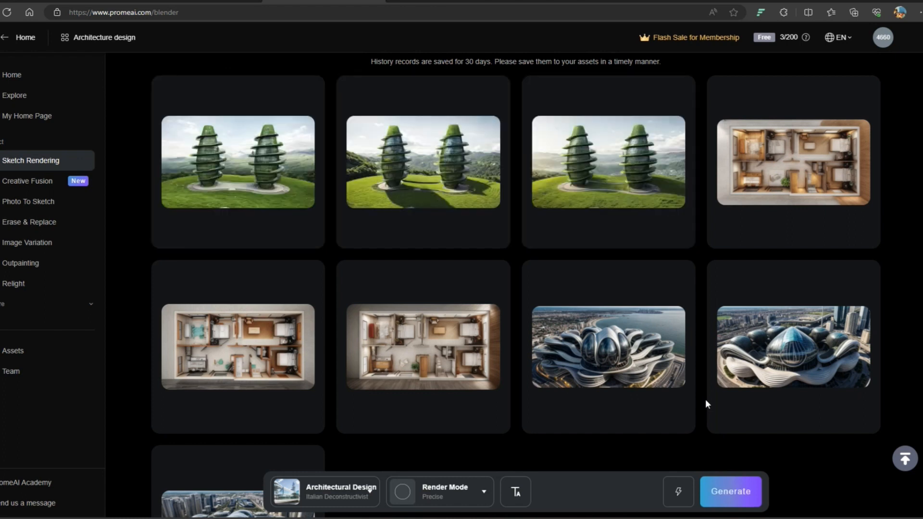
{"action": "left_click", "coordinate": [238, 162]}
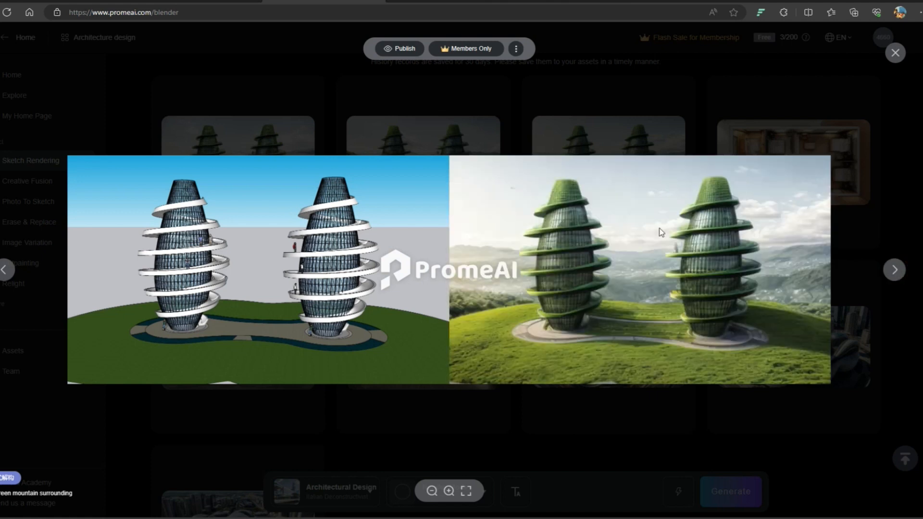
{"action": "left_click", "coordinate": [894, 52]}
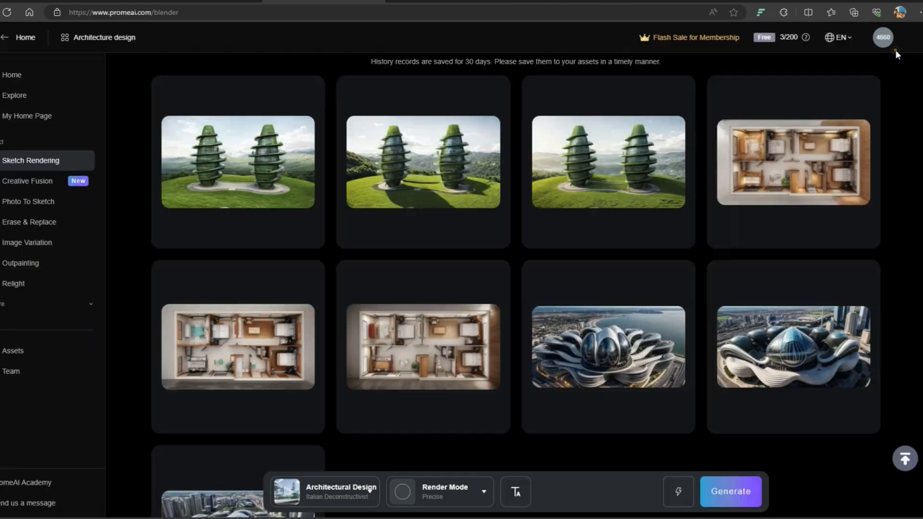
- Download two tower renders at standard size and send one to Image Variation
{"action": "left_click", "coordinate": [287, 105]}
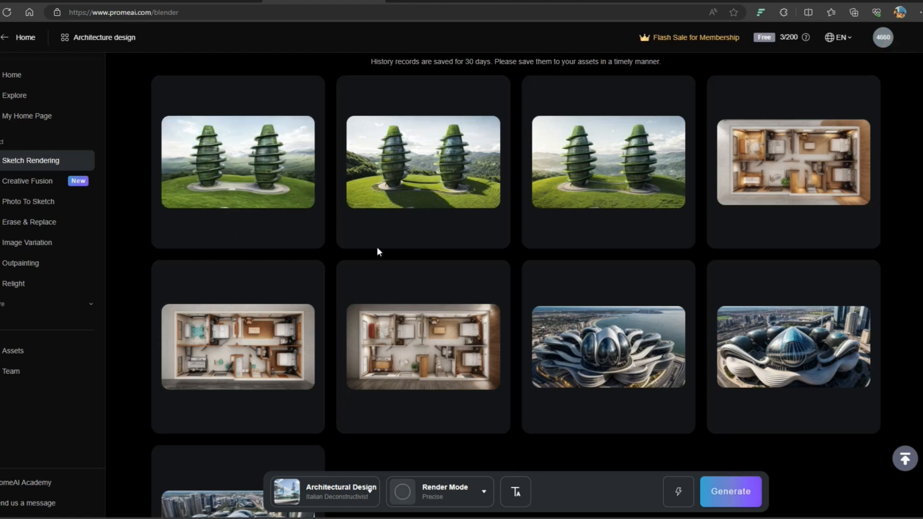
{"action": "left_click", "coordinate": [472, 105]}
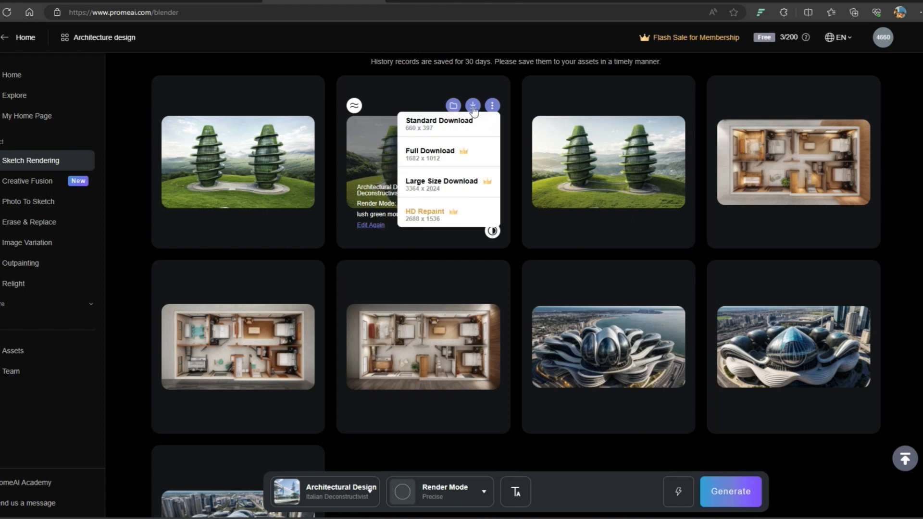
{"action": "mouse_move", "coordinate": [488, 147]}
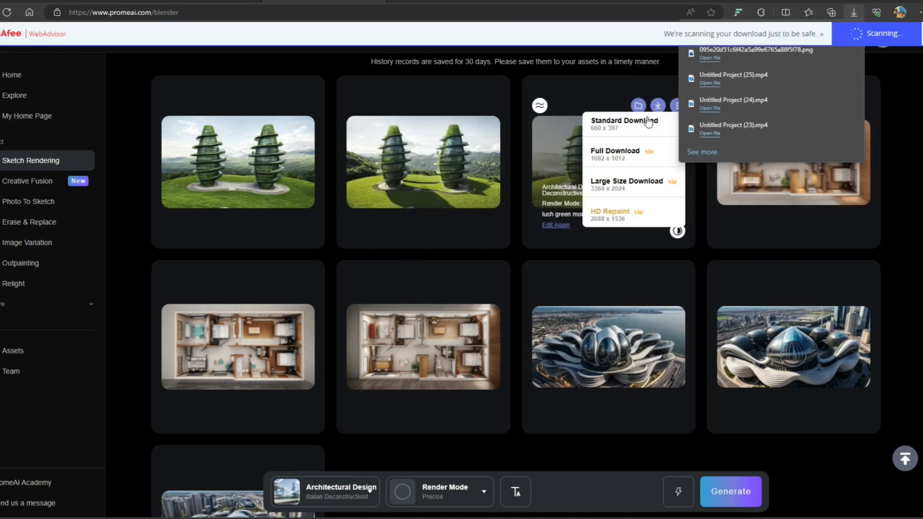
{"action": "left_click", "coordinate": [677, 106]}
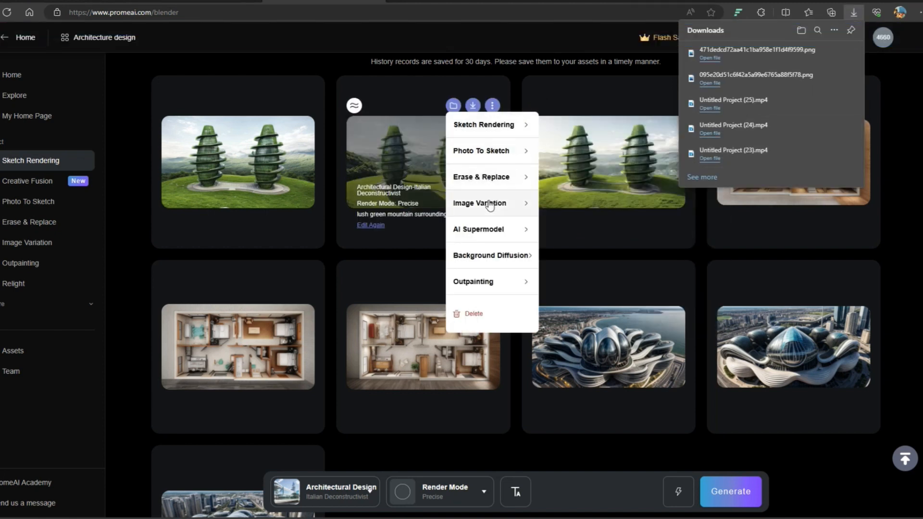
{"action": "left_click", "coordinate": [479, 202]}
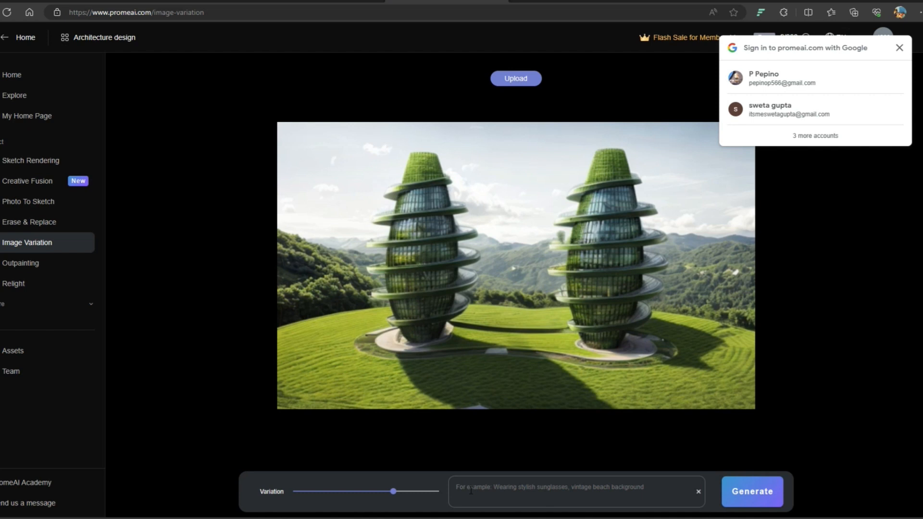
- Generate variations with the prompt 'lotus water bond surrounding building'
{"action": "type", "text": "water"}
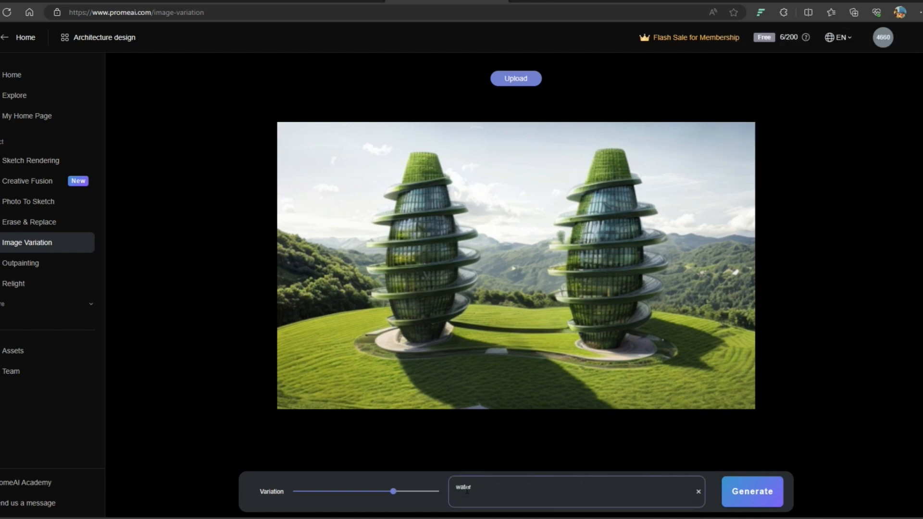
{"action": "type", "text": "lotus"}
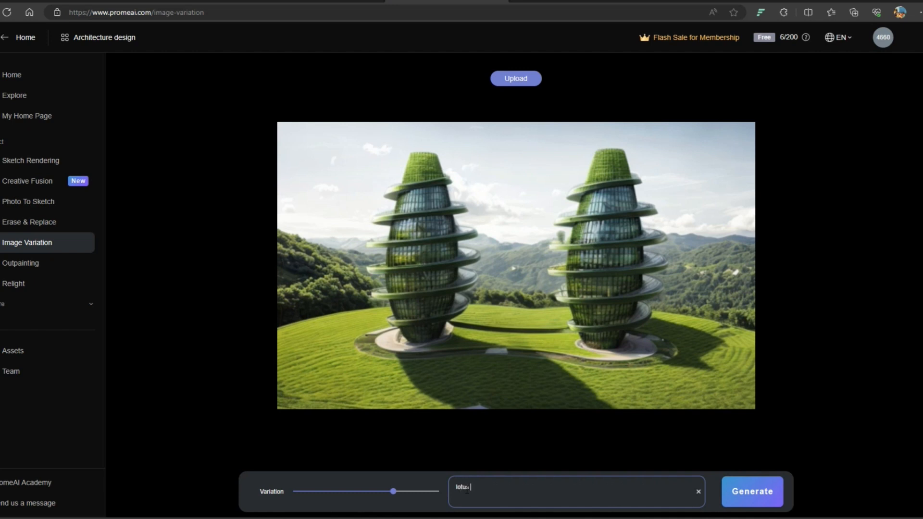
{"action": "type", "text": "water bond"}
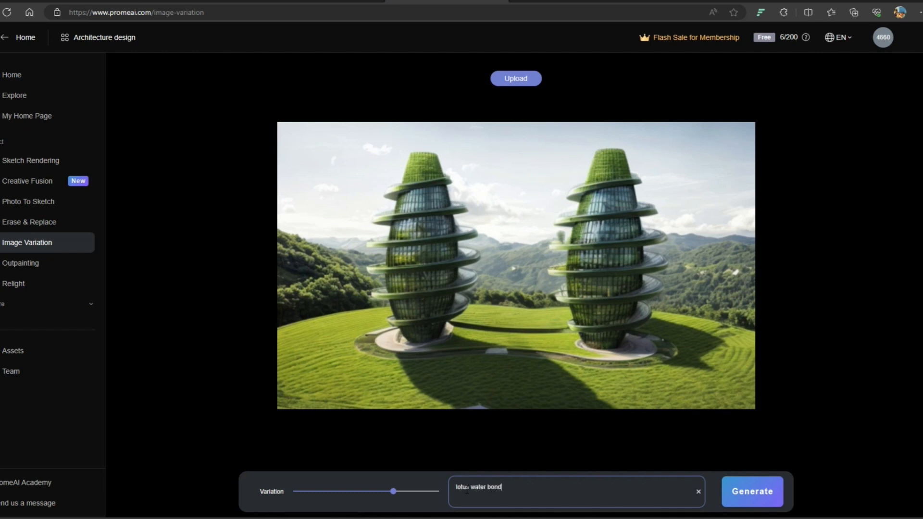
{"action": "type", "text": "surrounding building"}
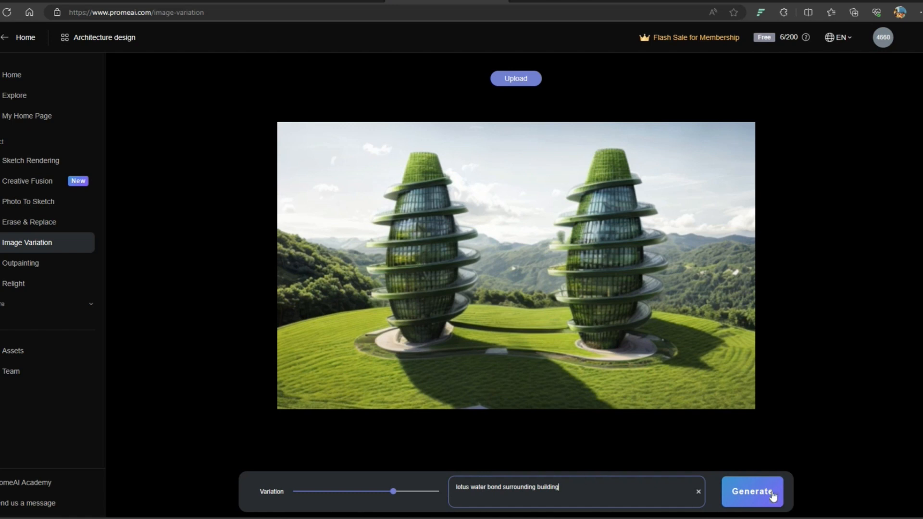
{"action": "left_click", "coordinate": [752, 491]}
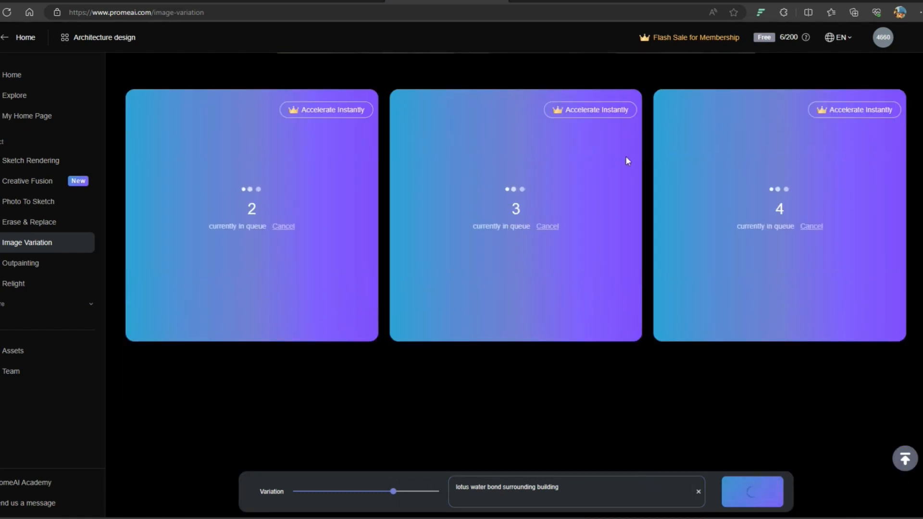
- Open the latest downloaded PNG render, then return to the PromeAI variations tab
{"action": "left_click", "coordinate": [915, 11]}
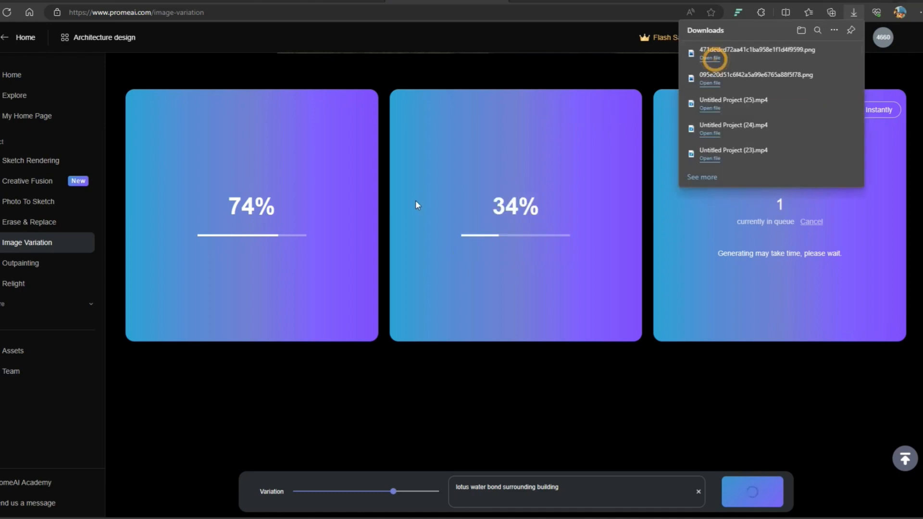
{"action": "left_click", "coordinate": [710, 57]}
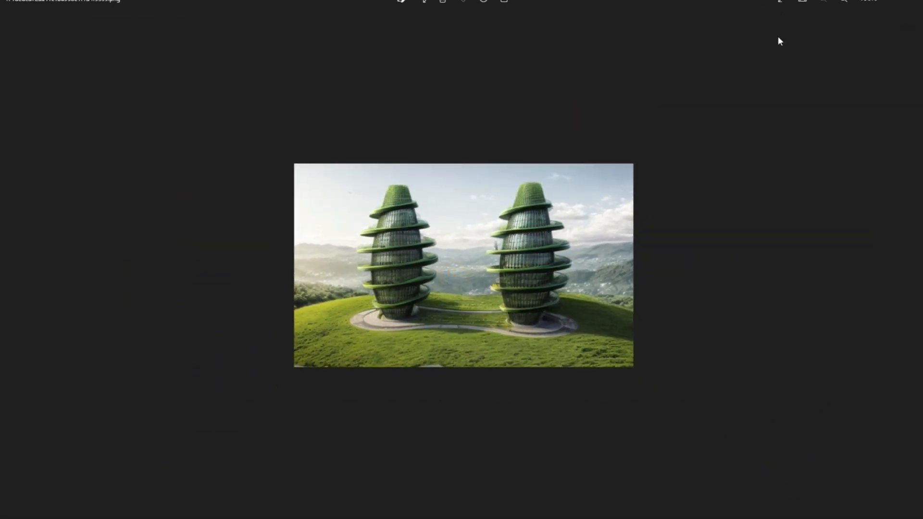
{"action": "left_click", "coordinate": [853, 12]}
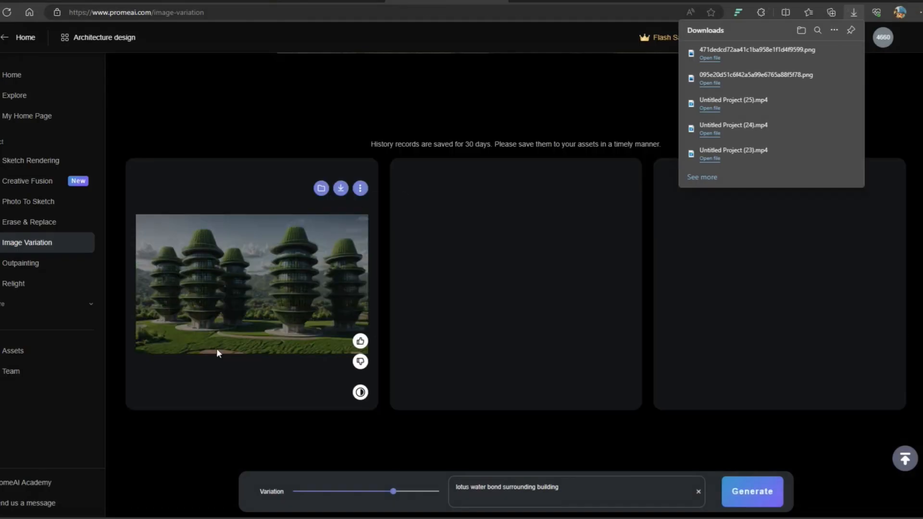